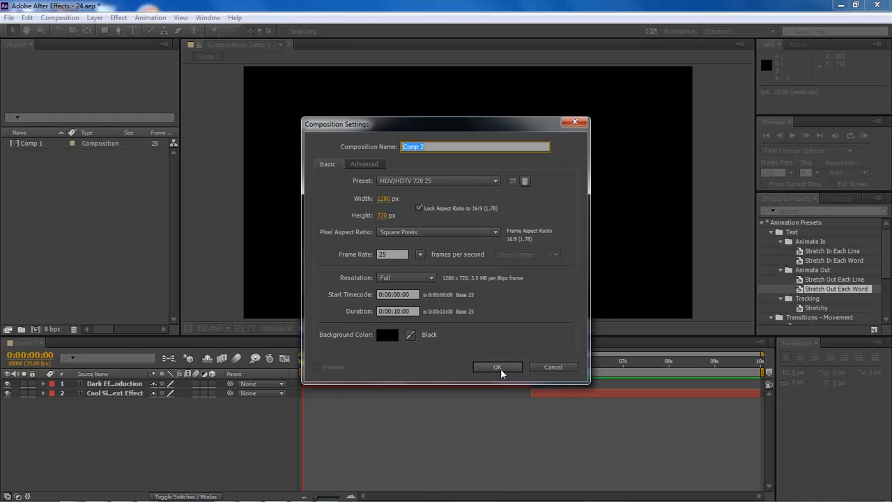
Confirm Comp 2 at 1280×720, 25 fps, 10 seconds, black background.
{"action": "left_click", "coordinate": [498, 367]}
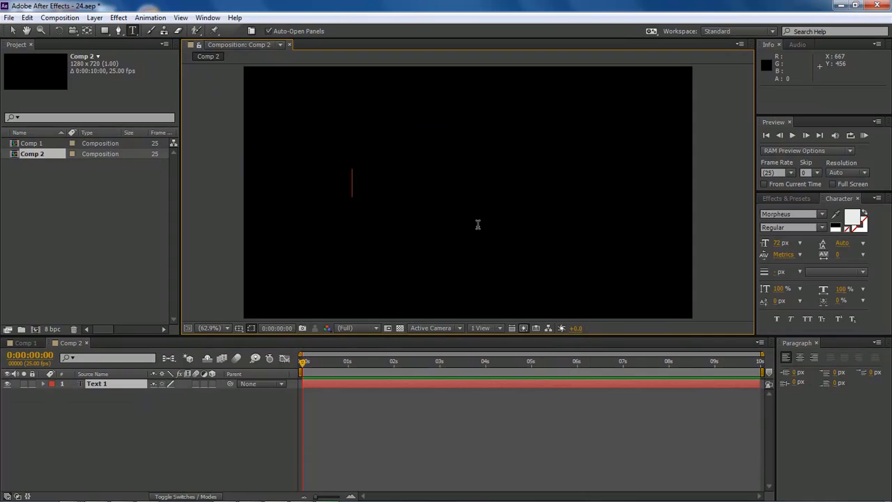
Type the title 'Dark Effects Production' into the text layer.
{"action": "type", "text": "Dark Effects Pr"}
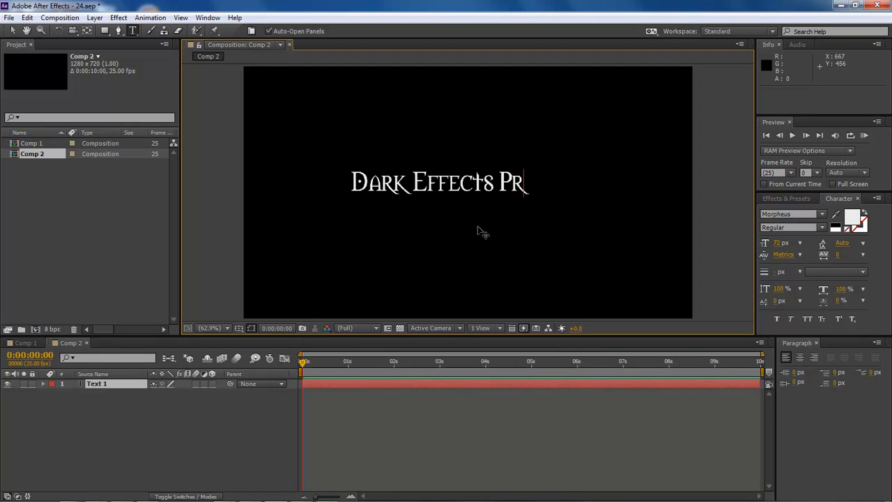
{"action": "type", "text": "oduction"}
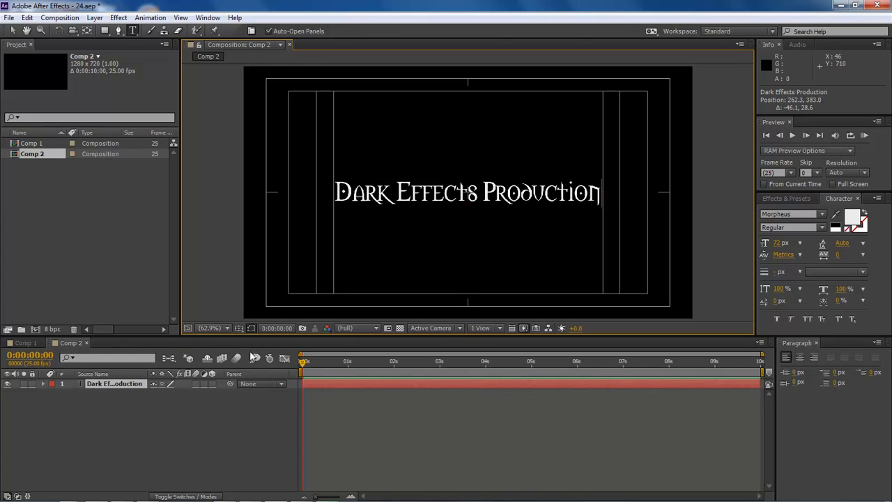
{"action": "mouse_move", "coordinate": [188, 359]}
{"action": "type", "text": "stretch"}
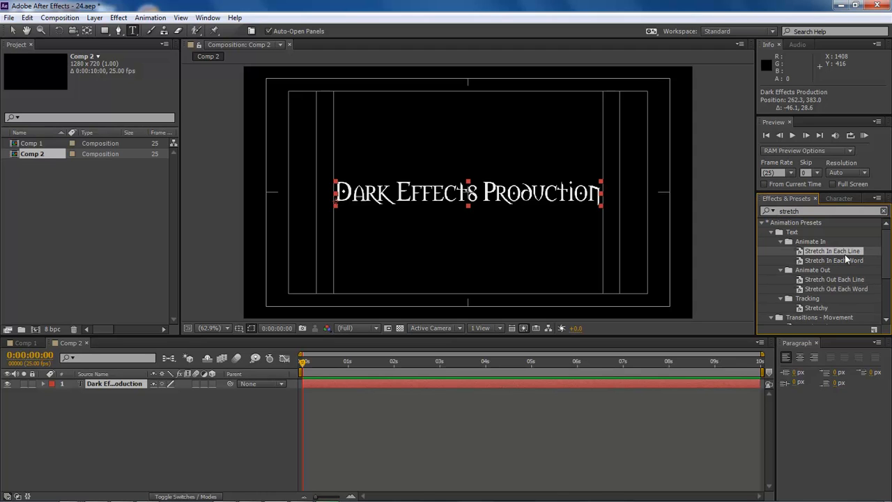
{"action": "mouse_move", "coordinate": [843, 266]}
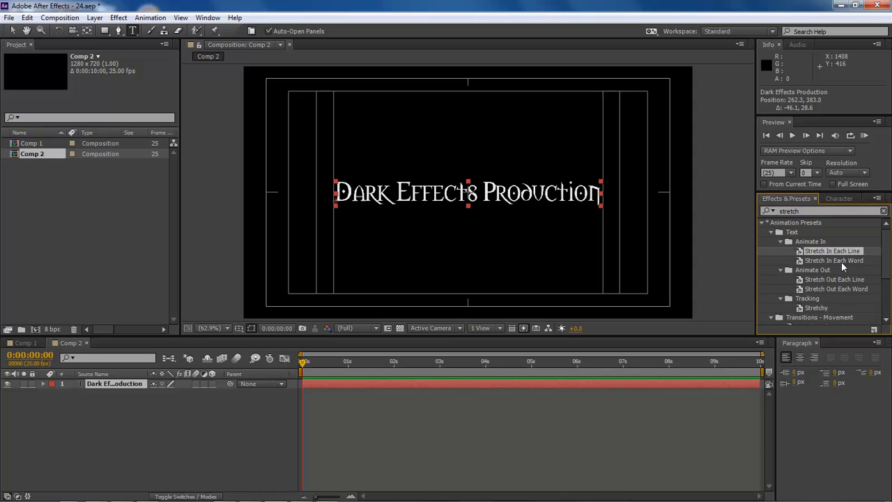
{"action": "mouse_move", "coordinate": [839, 298]}
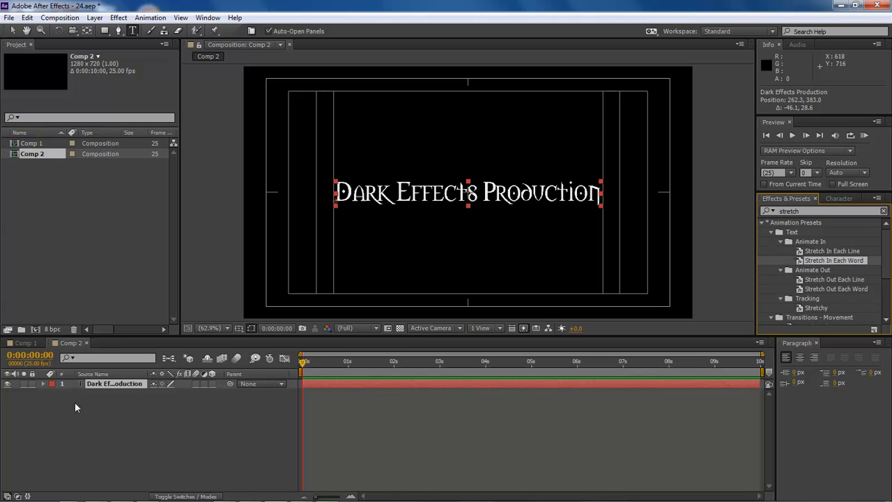
Apply the Animate In > Stretch In Each Word preset to the title layer.
{"action": "left_click", "coordinate": [115, 384]}
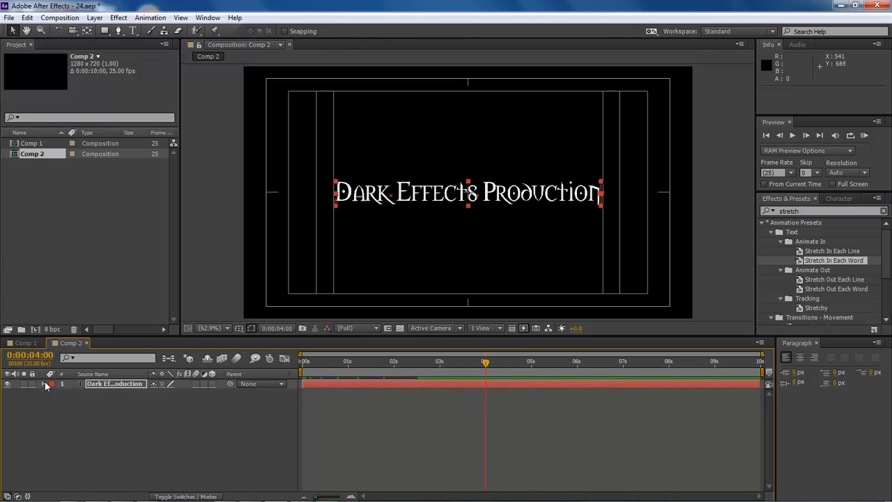
Add Animate Out > Stretch Out Each Word as a second animator at 4 seconds.
{"action": "left_click", "coordinate": [53, 384]}
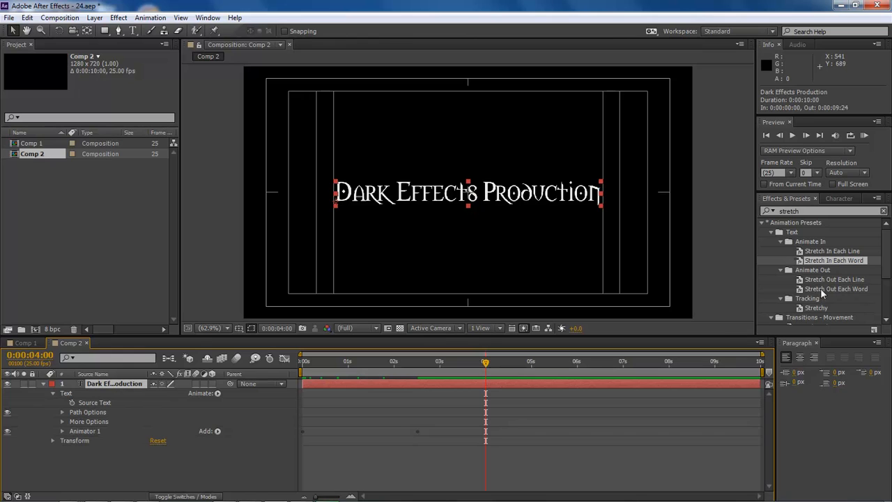
{"action": "mouse_move", "coordinate": [846, 294]}
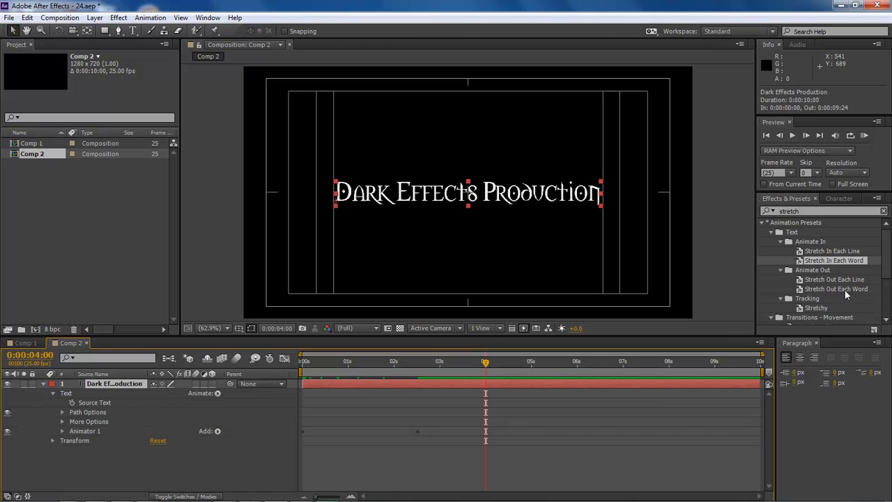
{"action": "double_click", "coordinate": [836, 289]}
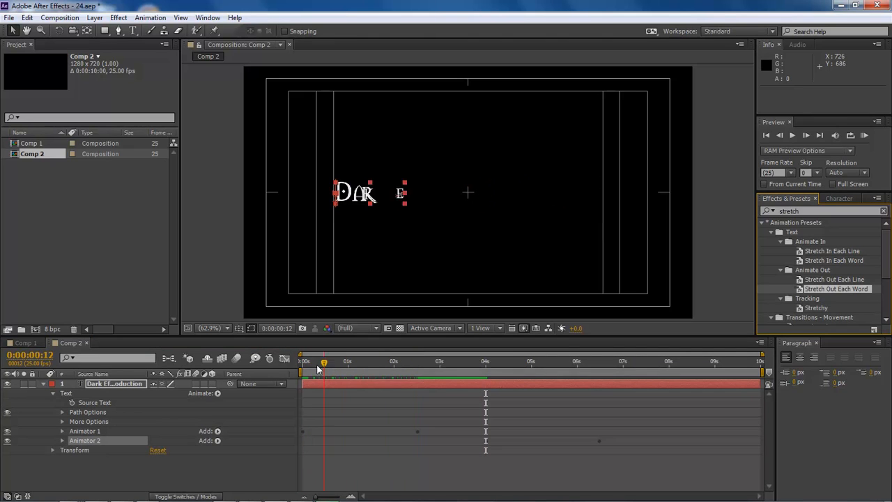
Retime keyframes so stretch-in ends at 2 s and the stretch-out Offset runs 4–6 s.
{"action": "left_click_drag", "start_coordinate": [324, 361], "coordinate": [485, 362]}
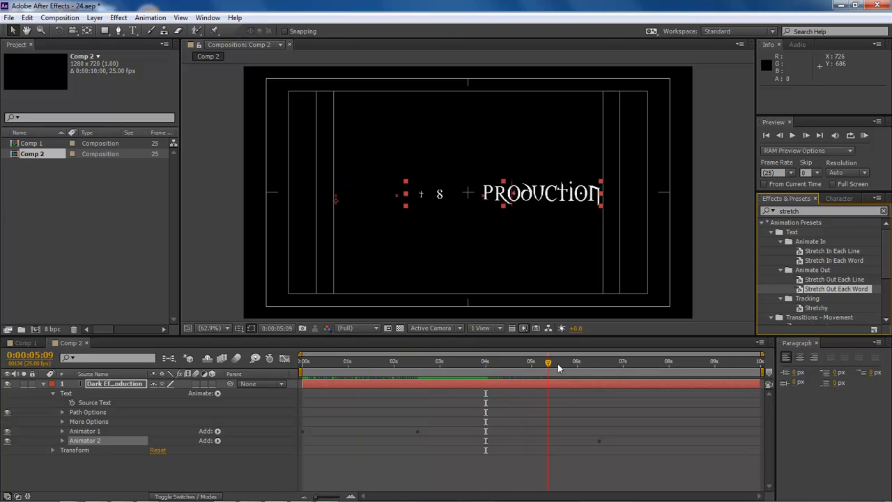
{"action": "left_click_drag", "start_coordinate": [548, 361], "coordinate": [415, 362]}
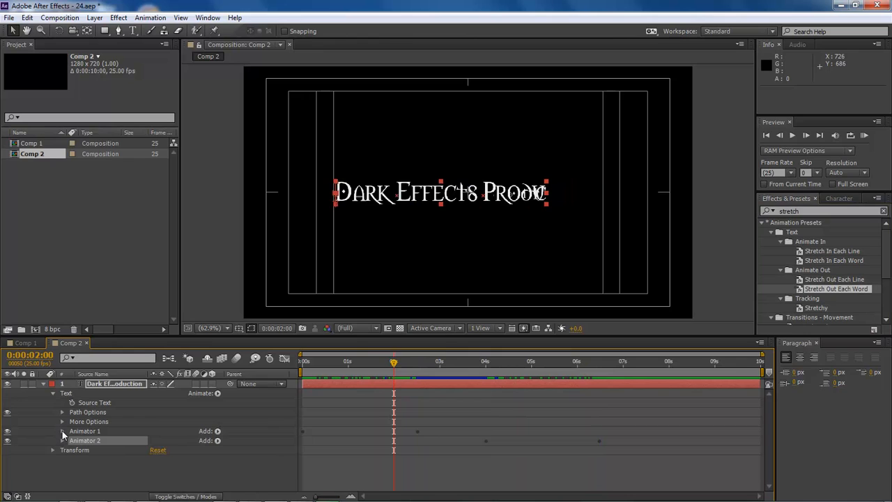
{"action": "left_click", "coordinate": [62, 431]}
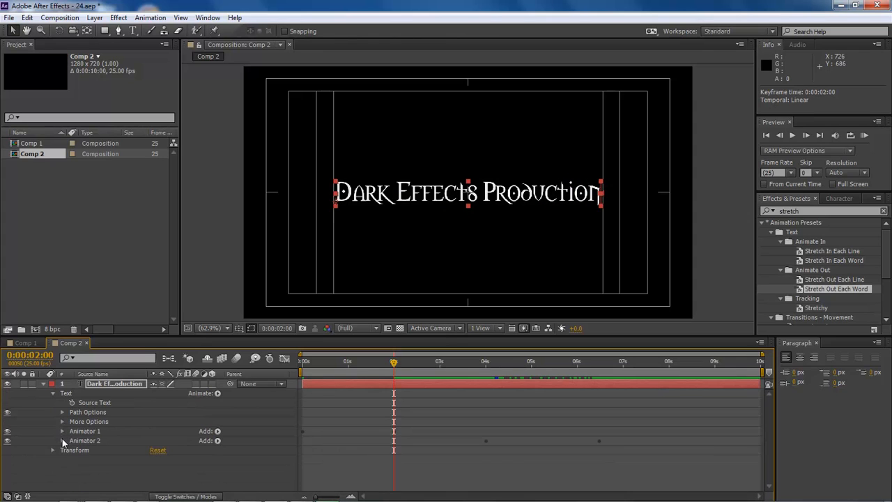
{"action": "left_click", "coordinate": [62, 440]}
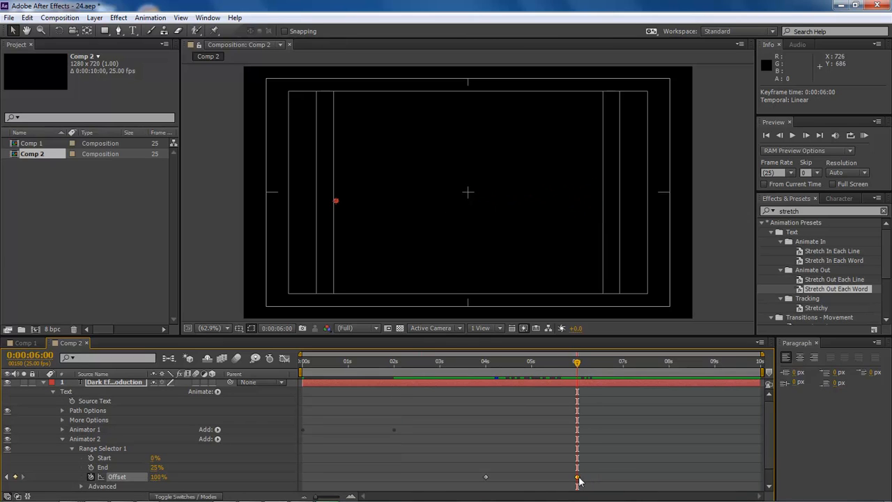
{"action": "left_click", "coordinate": [302, 360]}
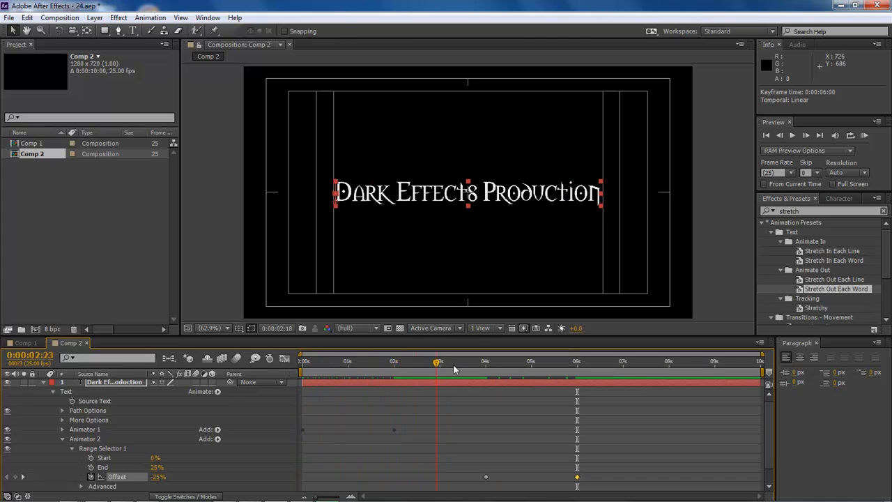
{"action": "left_click_drag", "start_coordinate": [437, 361], "coordinate": [480, 361]}
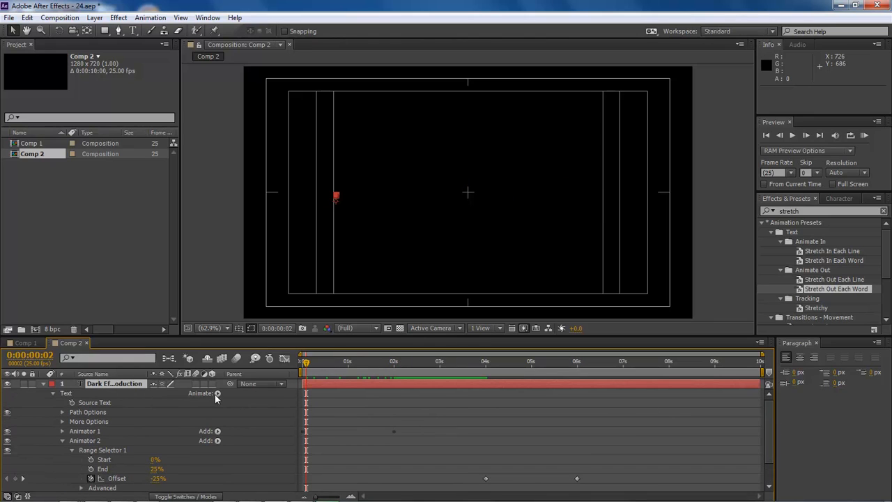
Add a Blur animator keyed at 30,30 on frame 0, then scrub to preview.
{"action": "left_click", "coordinate": [218, 393]}
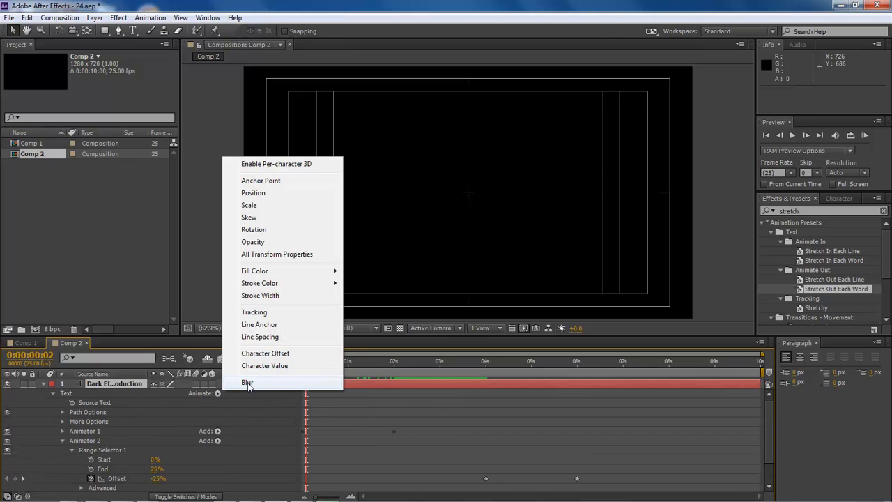
{"action": "left_click", "coordinate": [247, 382]}
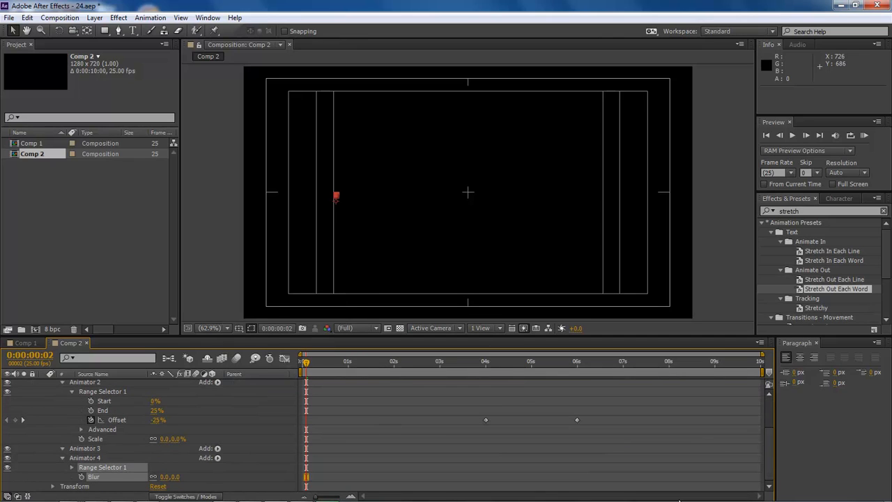
{"action": "left_click", "coordinate": [304, 360]}
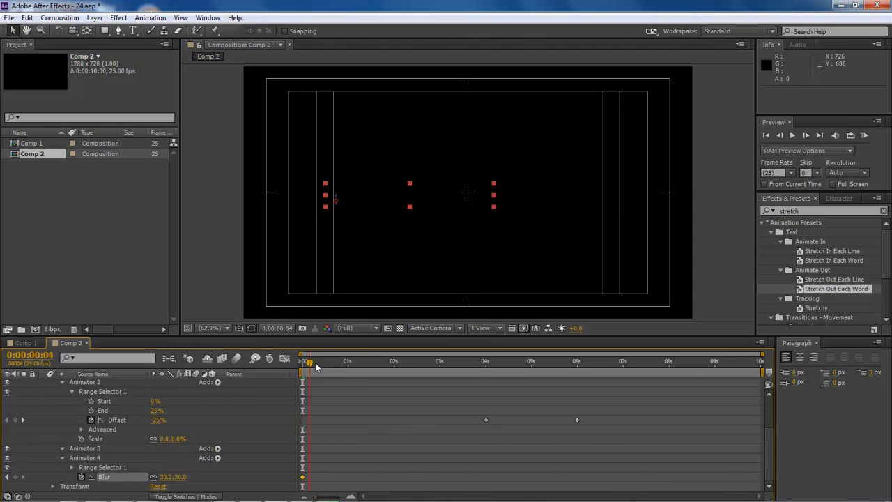
{"action": "left_click_drag", "start_coordinate": [309, 362], "coordinate": [385, 362]}
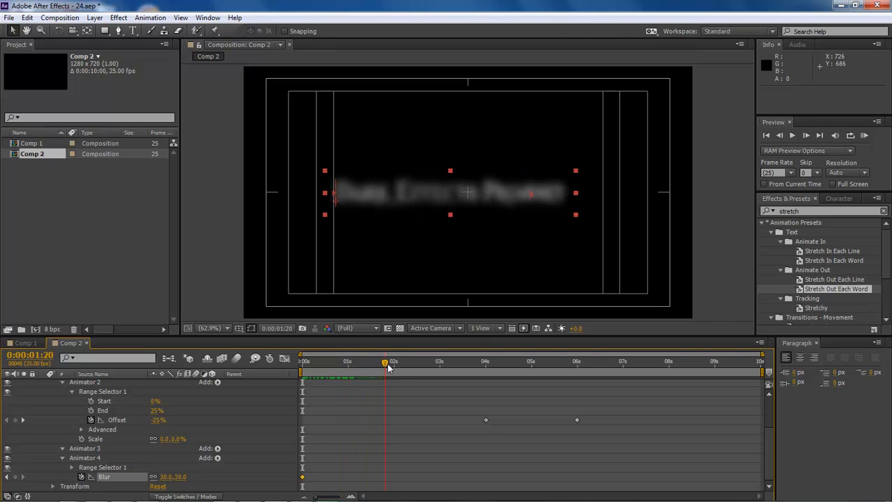
{"action": "left_click_drag", "start_coordinate": [385, 365], "coordinate": [403, 366]}
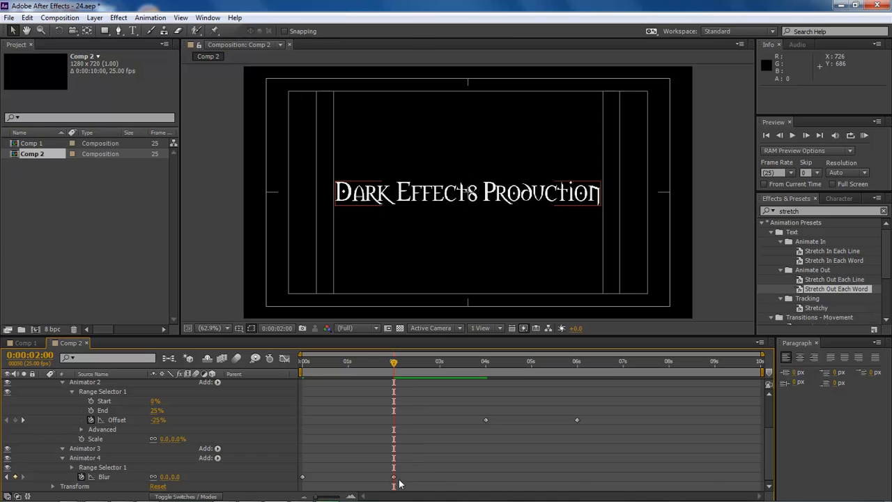
Select the zero-blur keyframe at 2 seconds.
{"action": "left_click", "coordinate": [394, 486]}
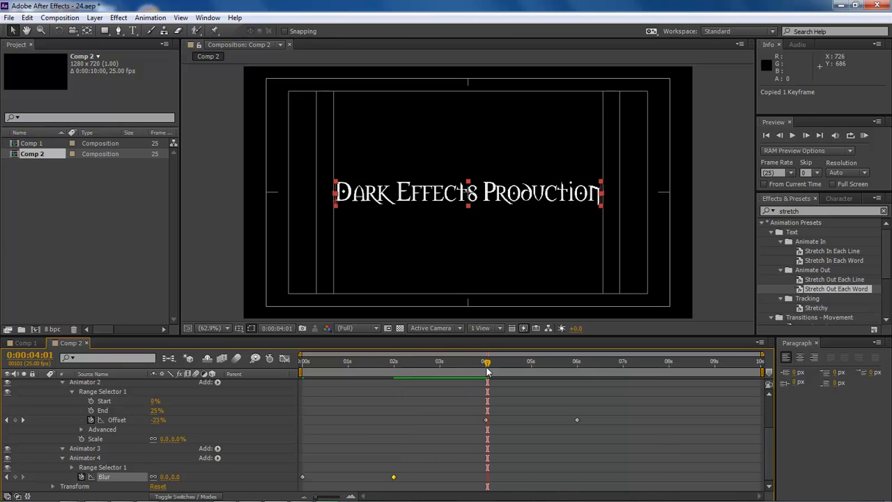
{"action": "mouse_move", "coordinate": [480, 423]}
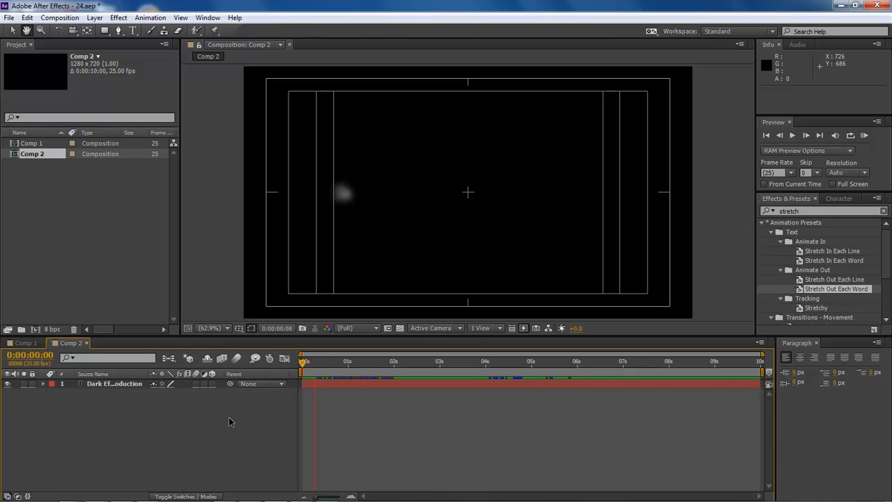
{"action": "left_click", "coordinate": [806, 135]}
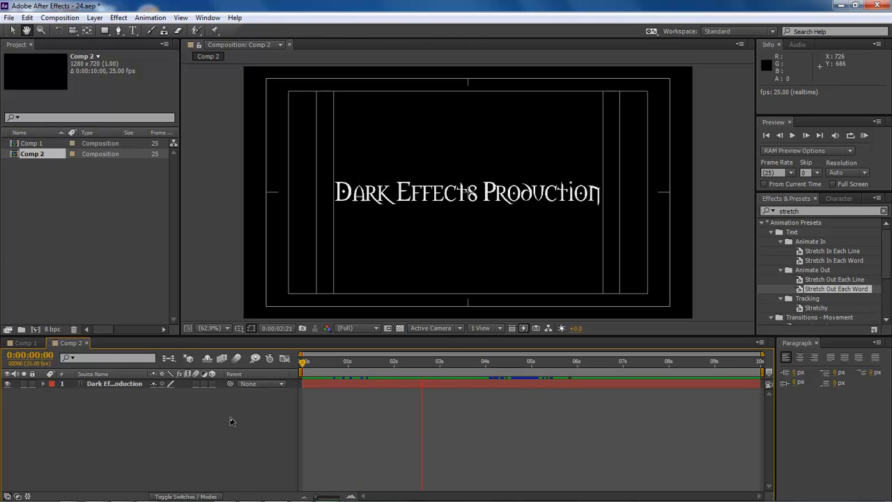
{"action": "left_click", "coordinate": [497, 362]}
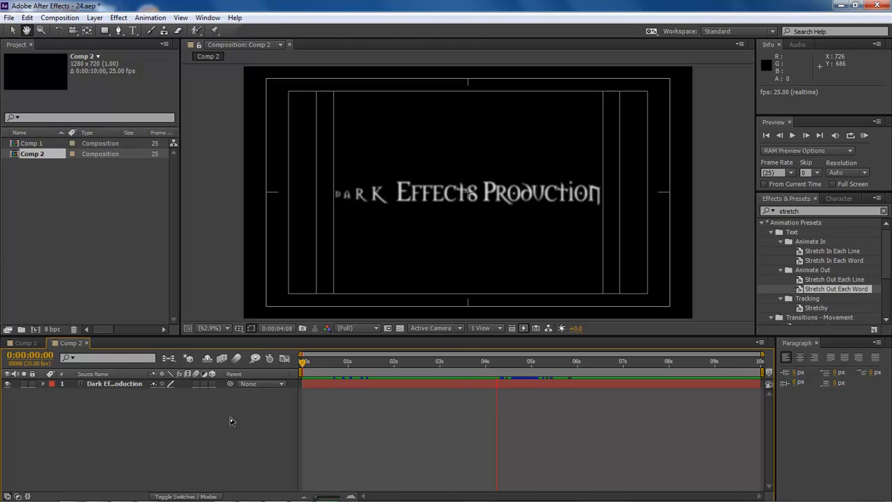
{"action": "left_click", "coordinate": [806, 136]}
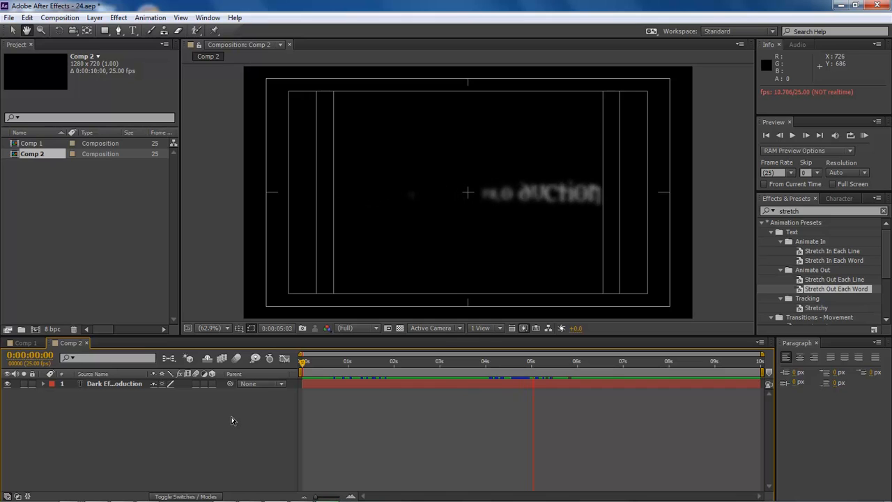